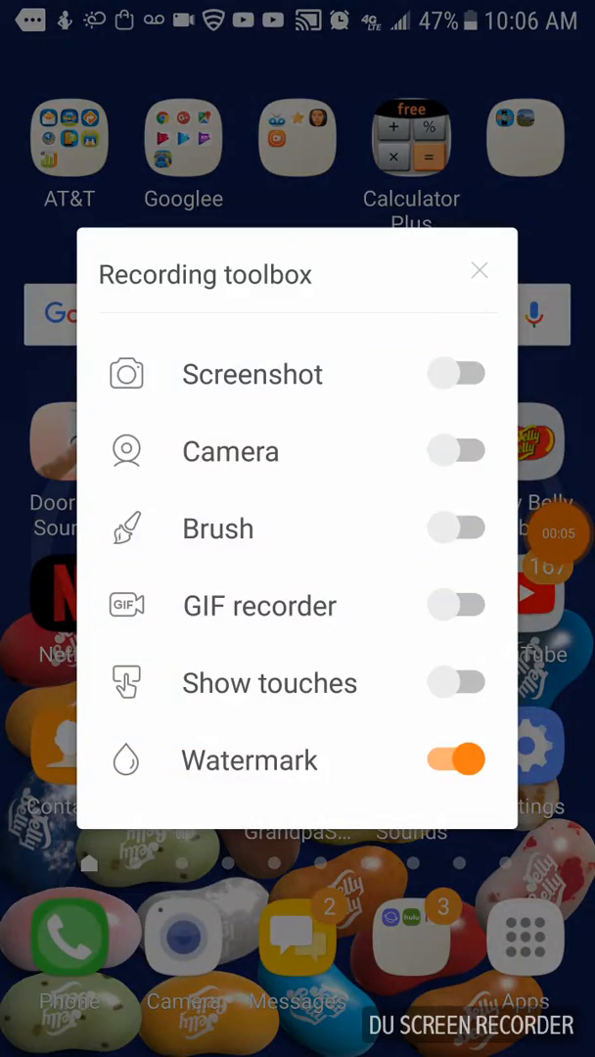
Turn on the DU Recorder face-cam overlay so the front camera shows over the home screen.
{"action": "left_click", "coordinate": [478, 270]}
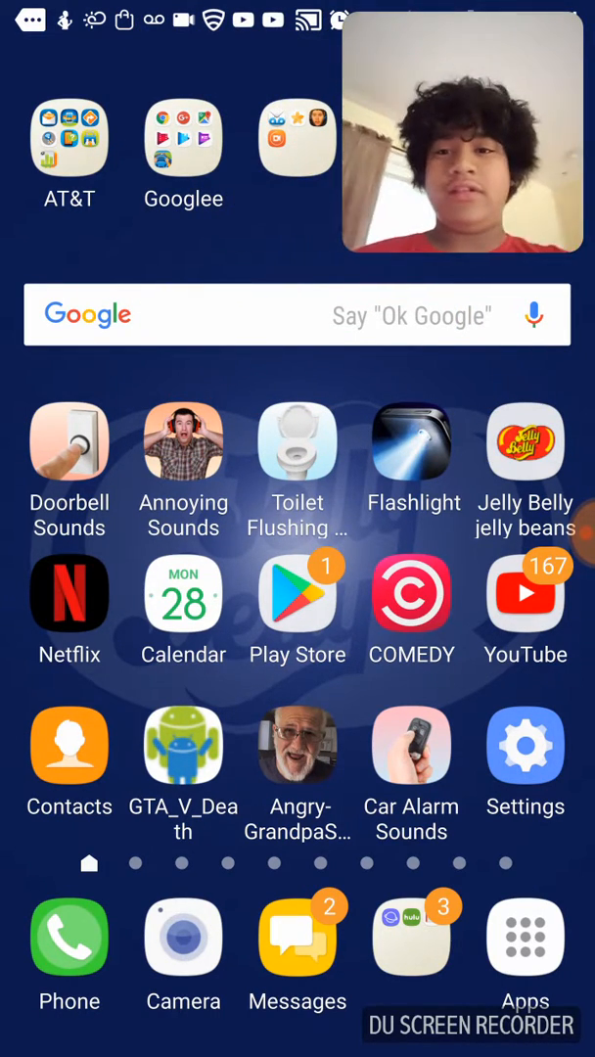
Pull down and dismiss the notification shade, landing on the next home-screen page.
{"action": "scroll", "scroll_direction": "left", "scroll_amount": 3}
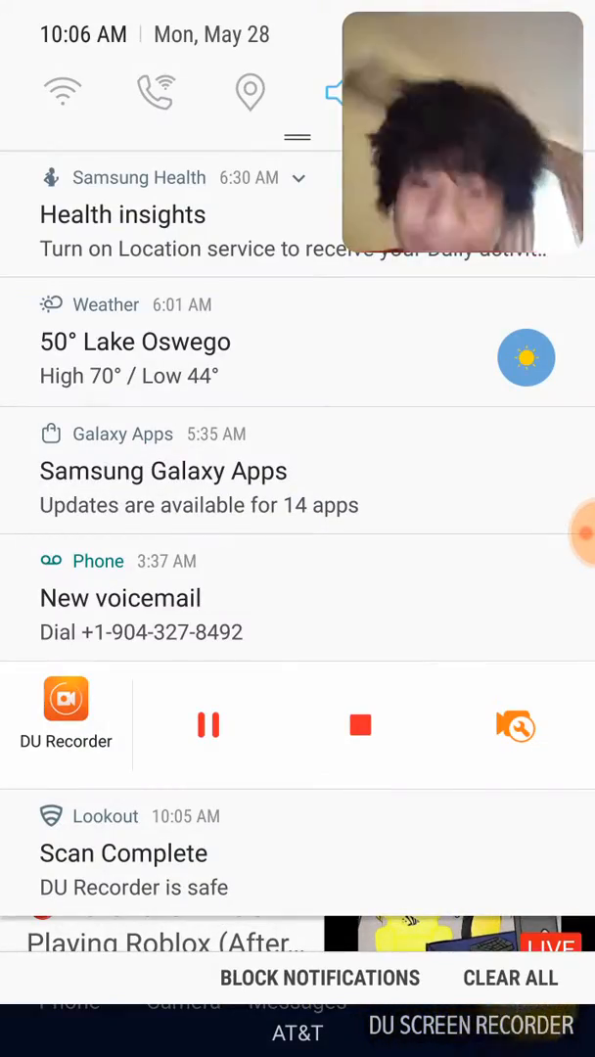
{"action": "scroll", "scroll_direction": "down", "scroll_amount": 3}
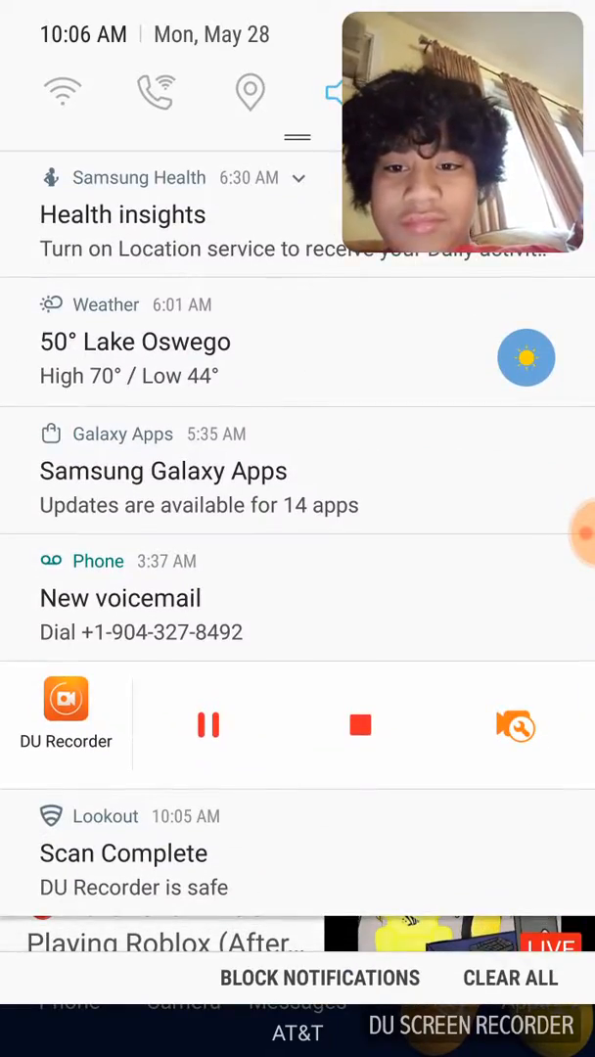
{"action": "scroll", "scroll_direction": "down", "scroll_amount": 3}
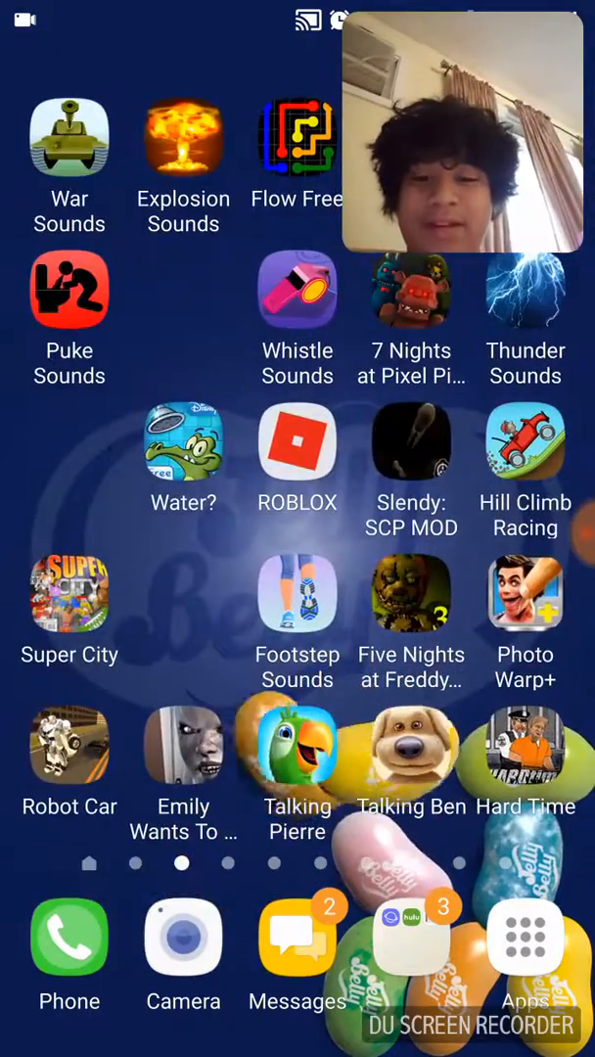
Swipe through home-screen pages to reach the one with Floors Escape and Minecraft PE.
{"action": "scroll", "scroll_direction": "left", "scroll_amount": 3}
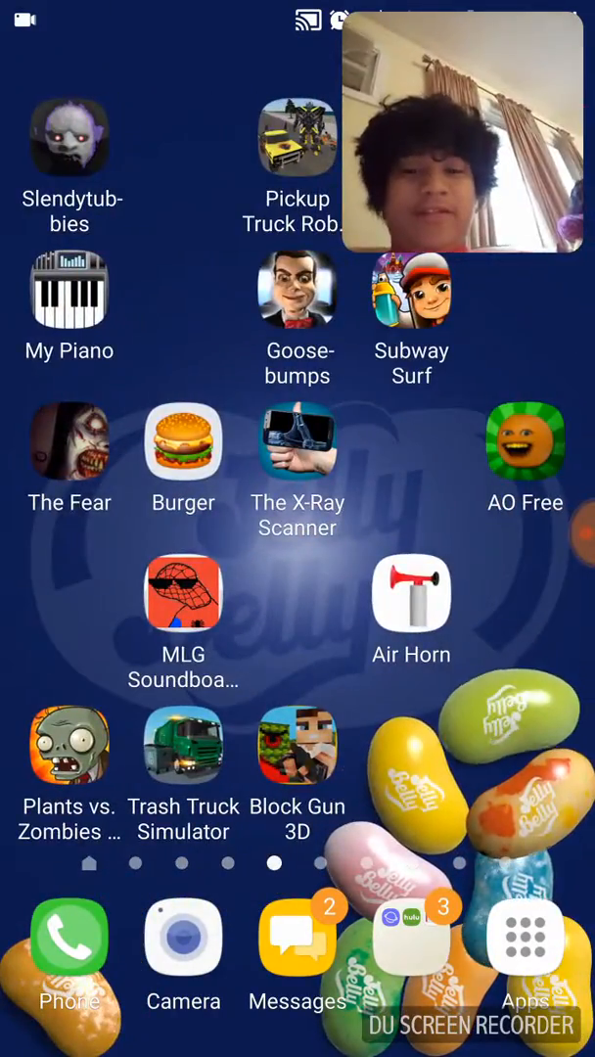
{"action": "scroll", "scroll_direction": "left", "scroll_amount": 3}
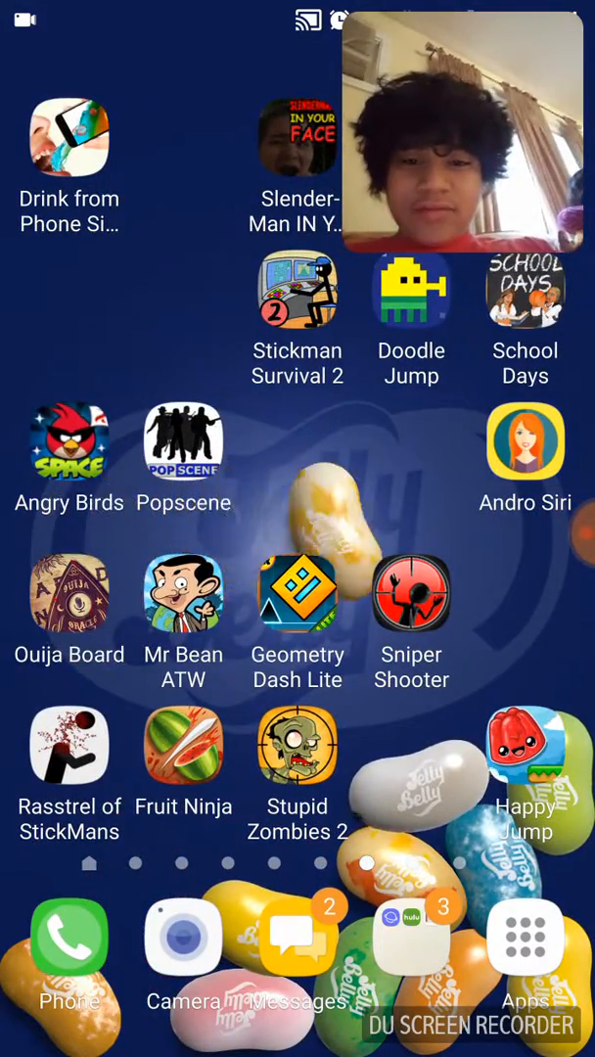
{"action": "scroll", "scroll_direction": "right", "scroll_amount": 3}
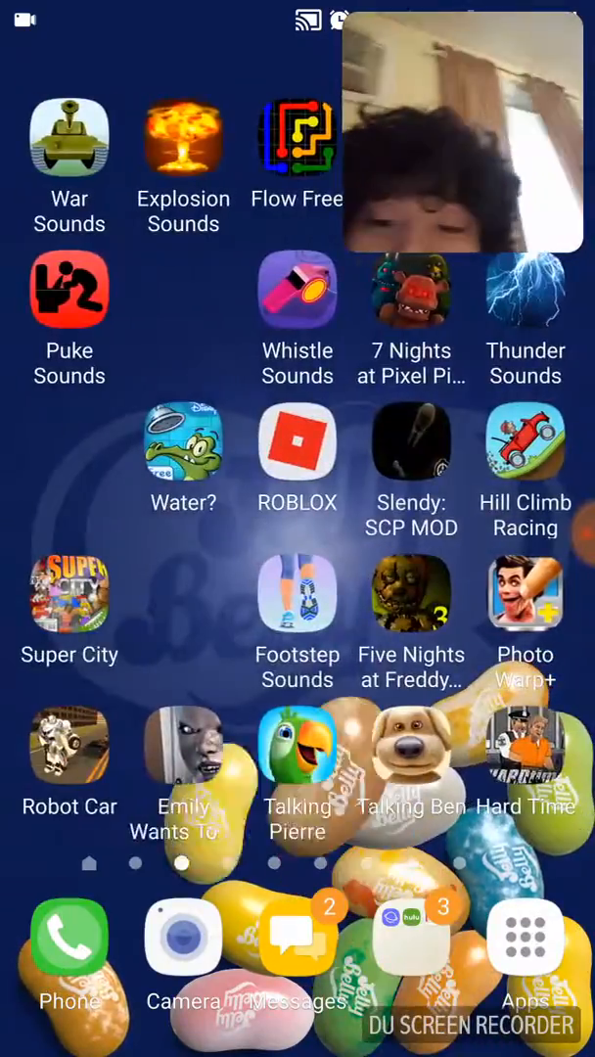
{"action": "scroll", "scroll_direction": "left", "scroll_amount": 3}
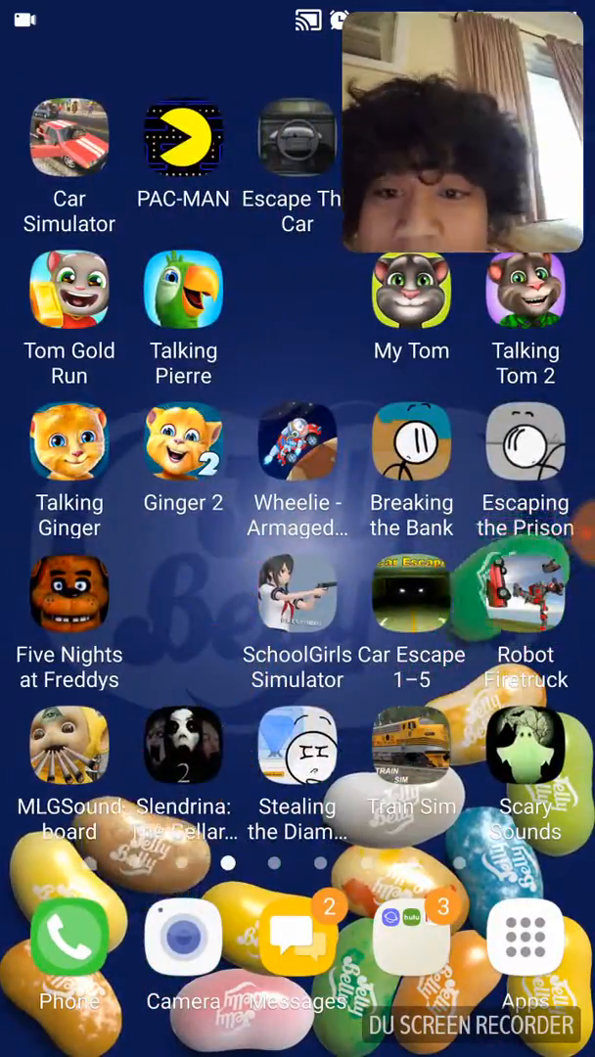
{"action": "scroll", "scroll_direction": "left", "scroll_amount": 3}
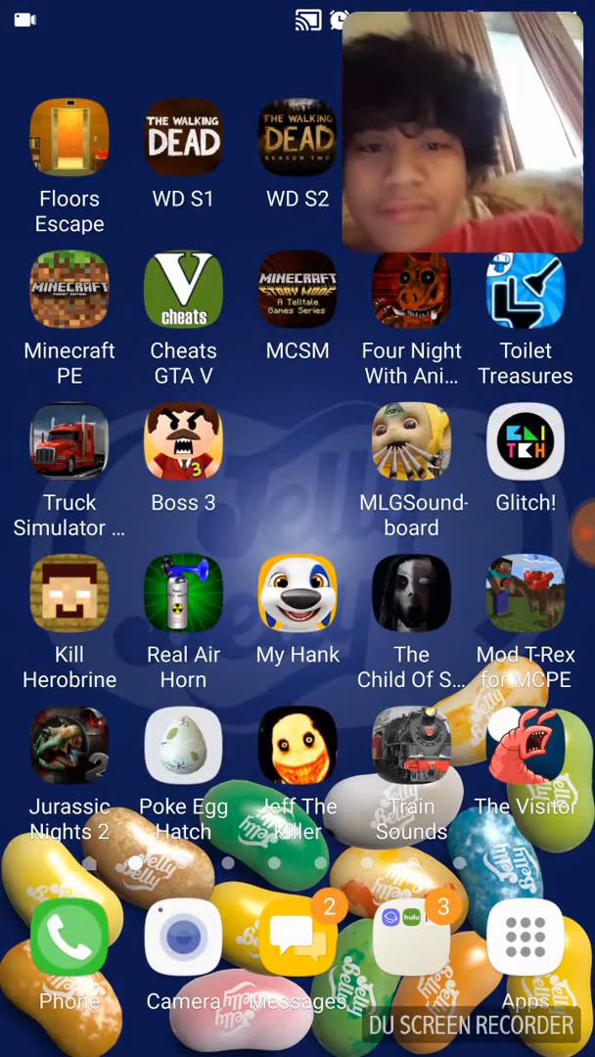
{"action": "scroll", "scroll_direction": "left", "scroll_amount": 3}
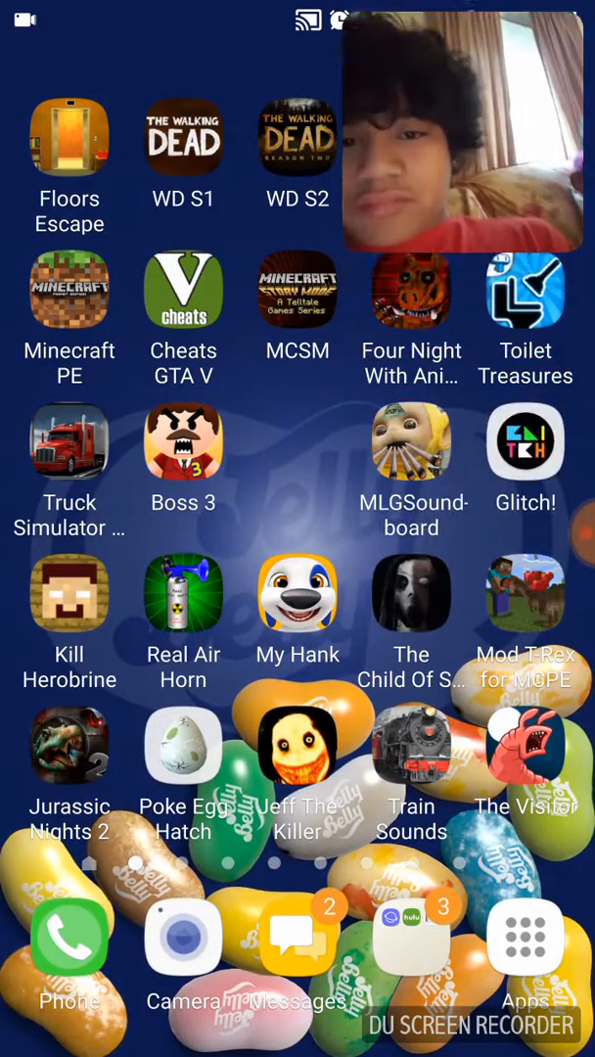
{"action": "scroll", "scroll_direction": "left", "scroll_amount": 3}
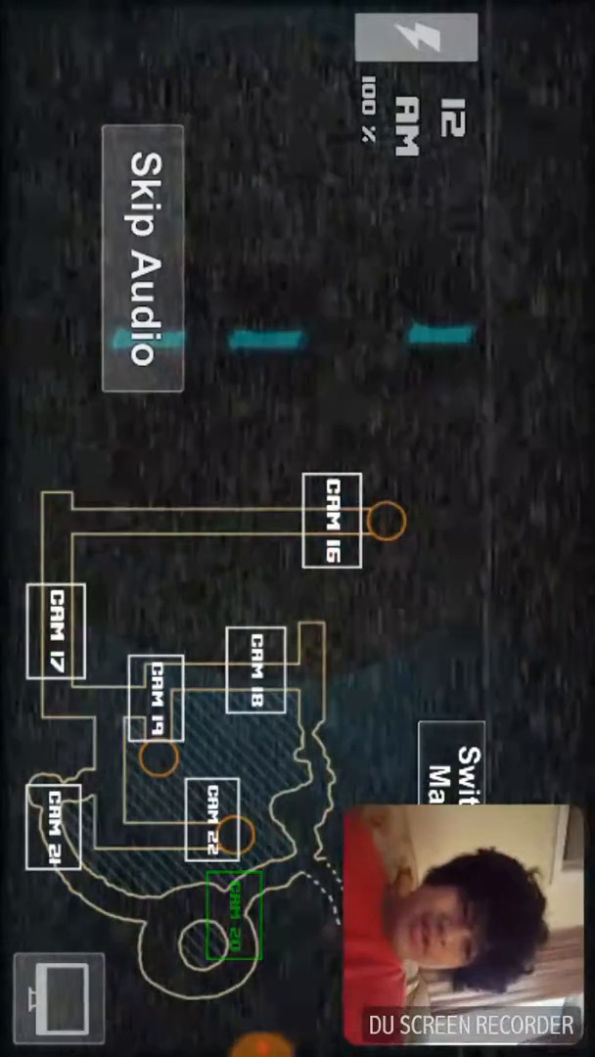
Switch the Zoolax Nights monitor to the larger camera map and view two other camera feeds.
{"action": "left_click", "coordinate": [161, 695]}
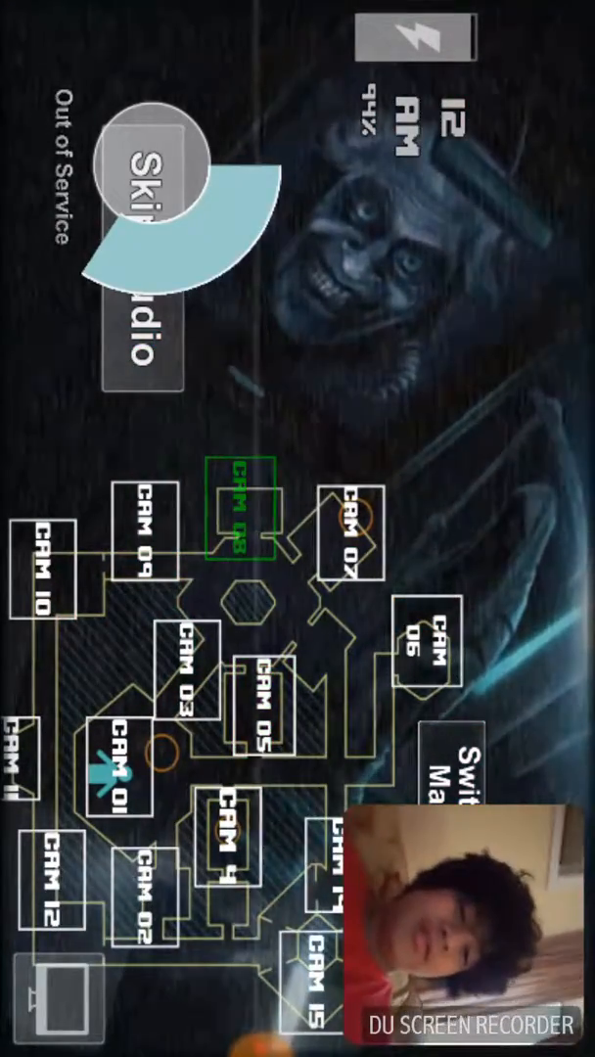
{"action": "left_click", "coordinate": [260, 724]}
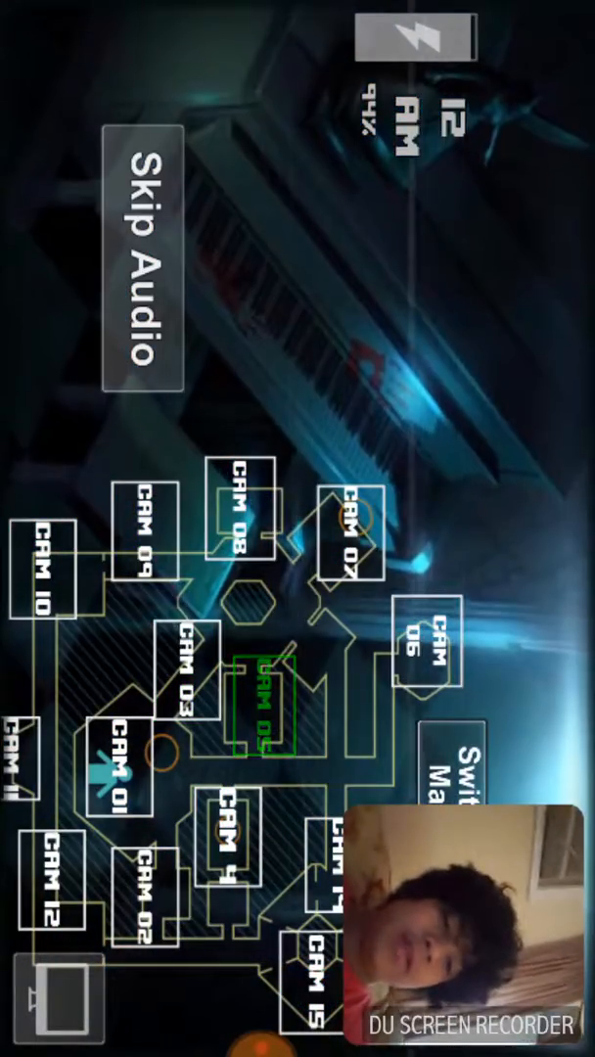
{"action": "left_click", "coordinate": [266, 696]}
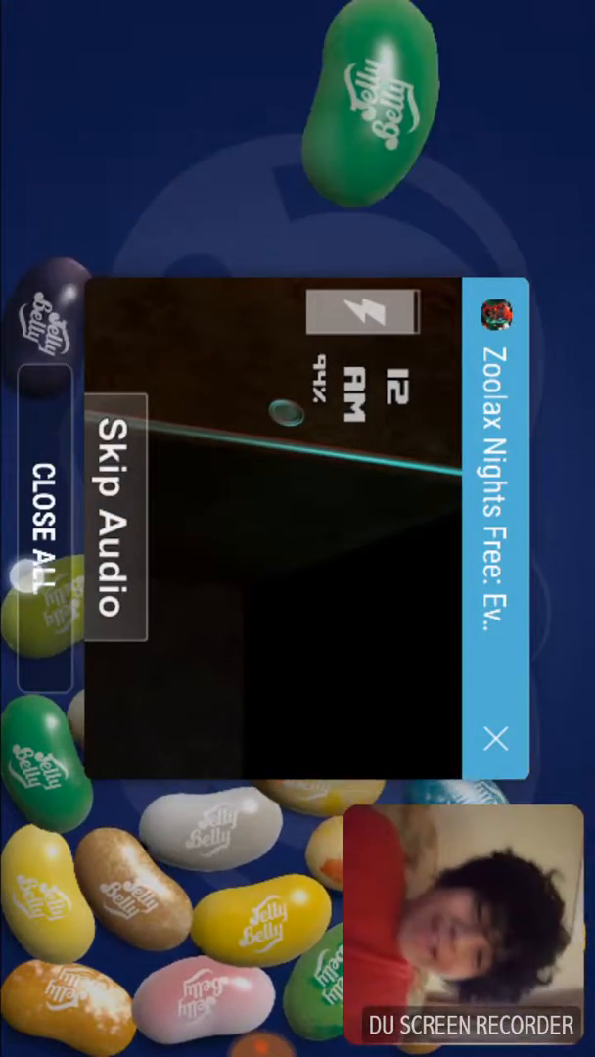
Close the Zoolax Nights card from recent apps and return to the home screen.
{"action": "left_click", "coordinate": [495, 736]}
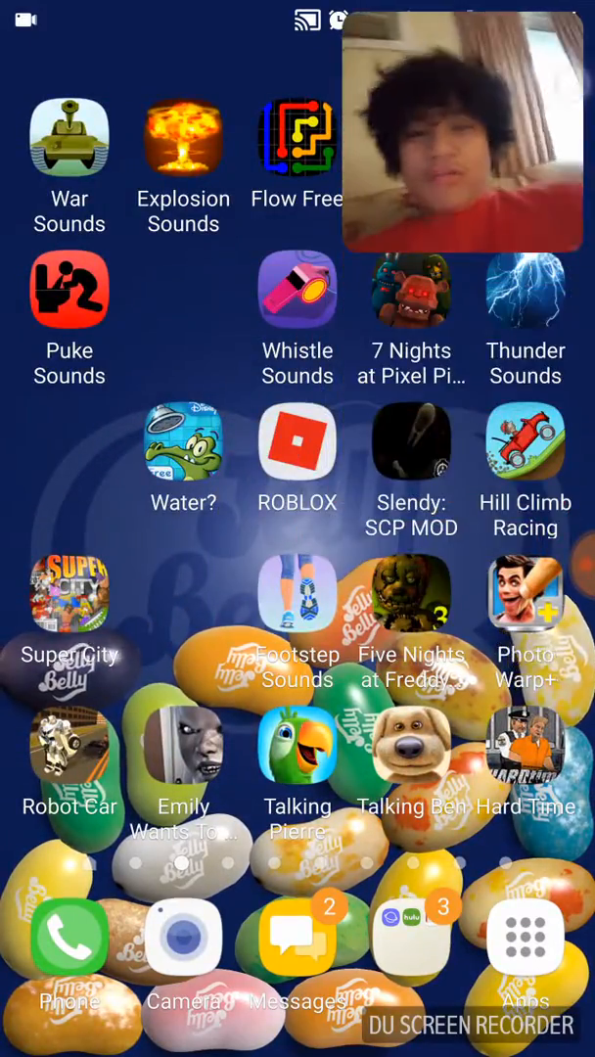
Swipe two home-screen pages over to the one holding the Hungry Shark icon.
{"action": "scroll", "scroll_direction": "left", "scroll_amount": 3}
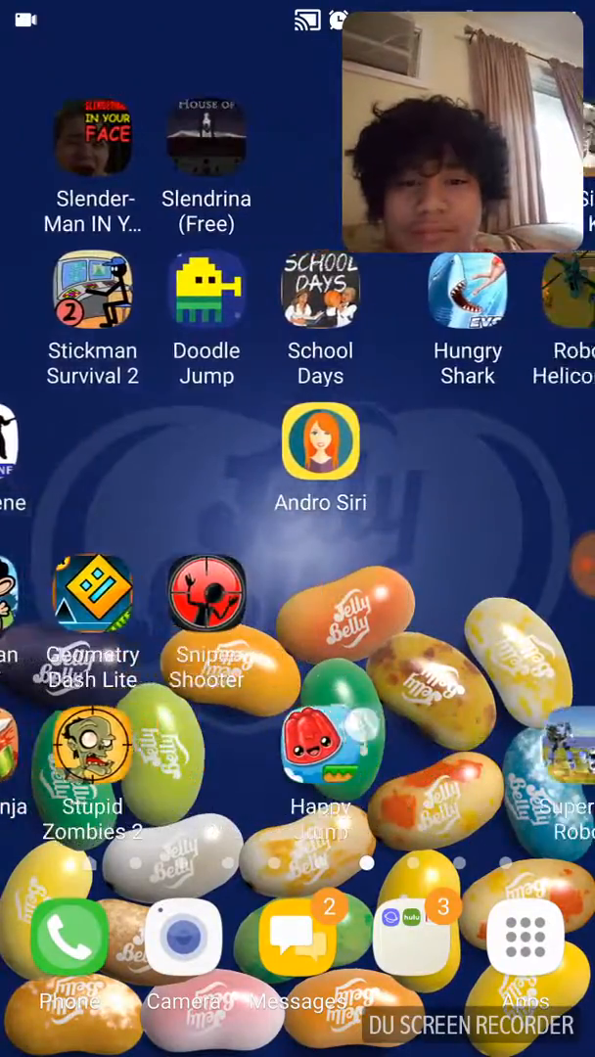
{"action": "scroll", "scroll_direction": "left", "scroll_amount": 3}
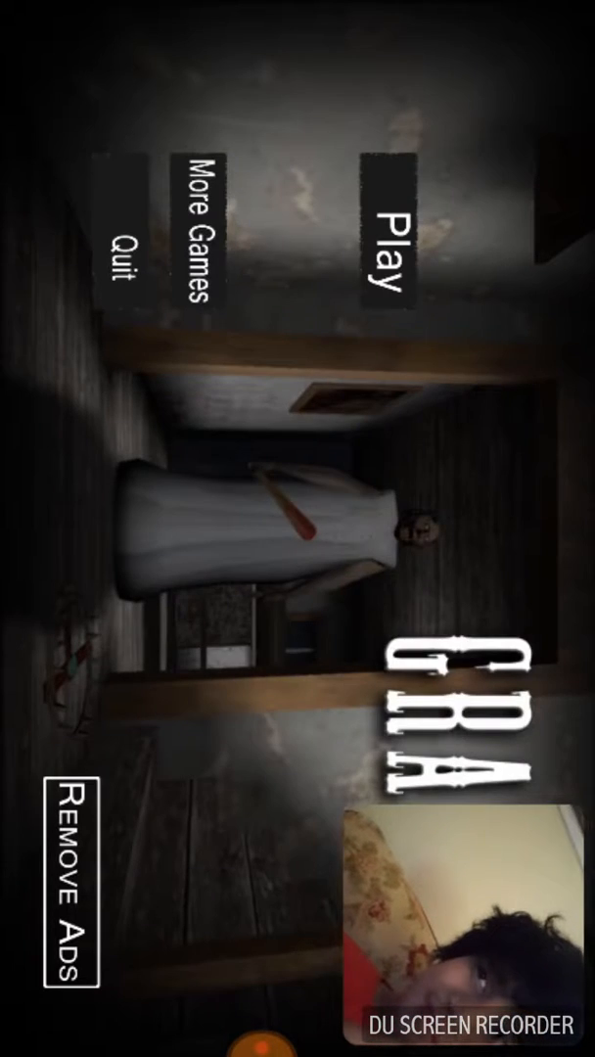
Leave Granny's title menu via More Games, reaching a blank loading page.
{"action": "left_click", "coordinate": [391, 243]}
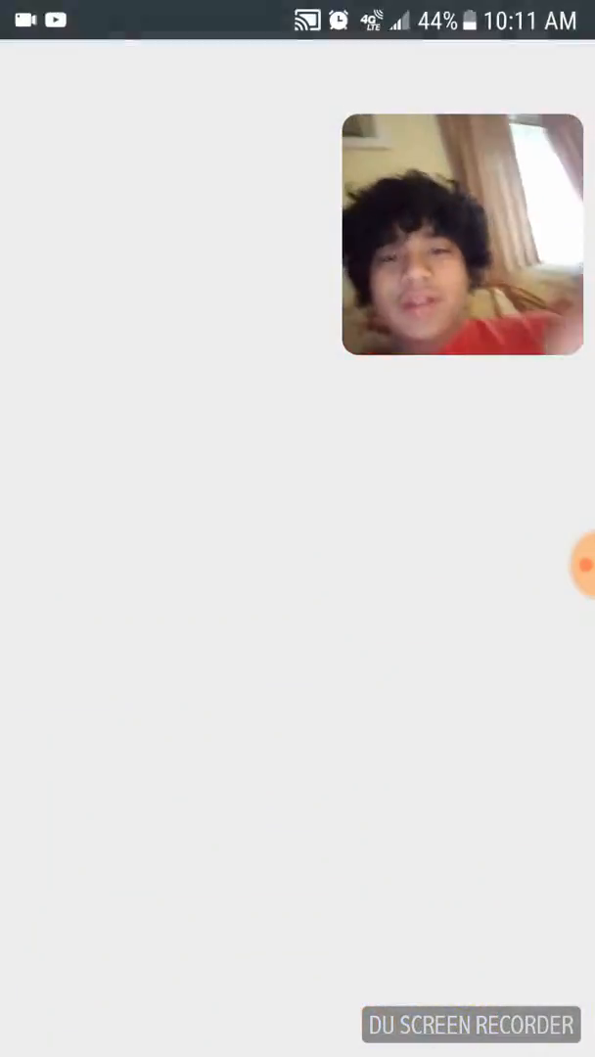
Start a Play Store search and enter 'gra' for the game name.
{"action": "left_click", "coordinate": [245, 94]}
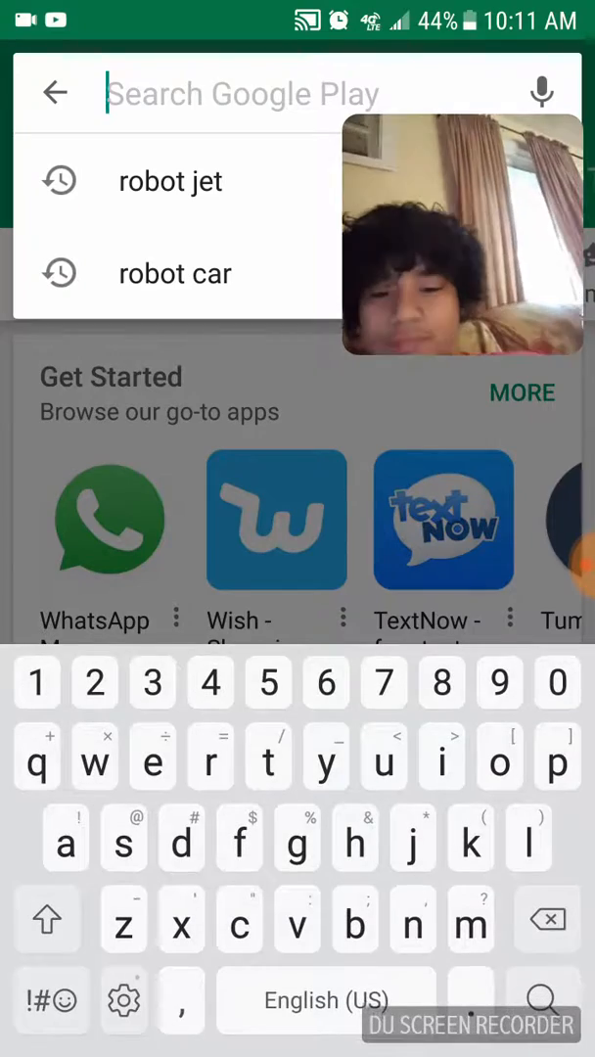
{"action": "type", "text": "gra"}
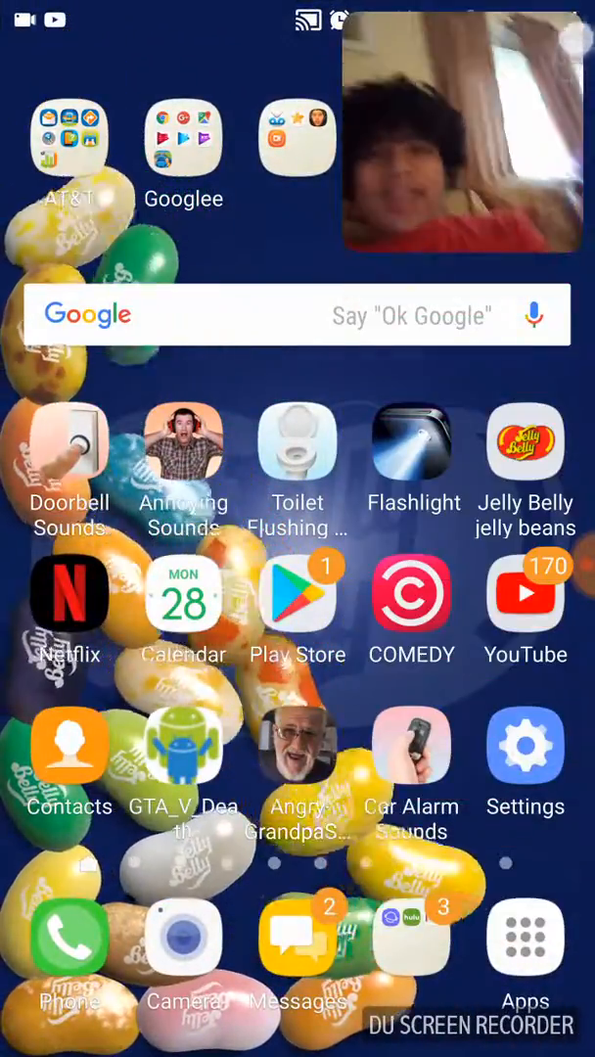
Swipe to the last home-screen page holding Eyes - The Horror Game, Wrecked and Baldis Basics.
{"action": "scroll", "scroll_direction": "left", "scroll_amount": 3}
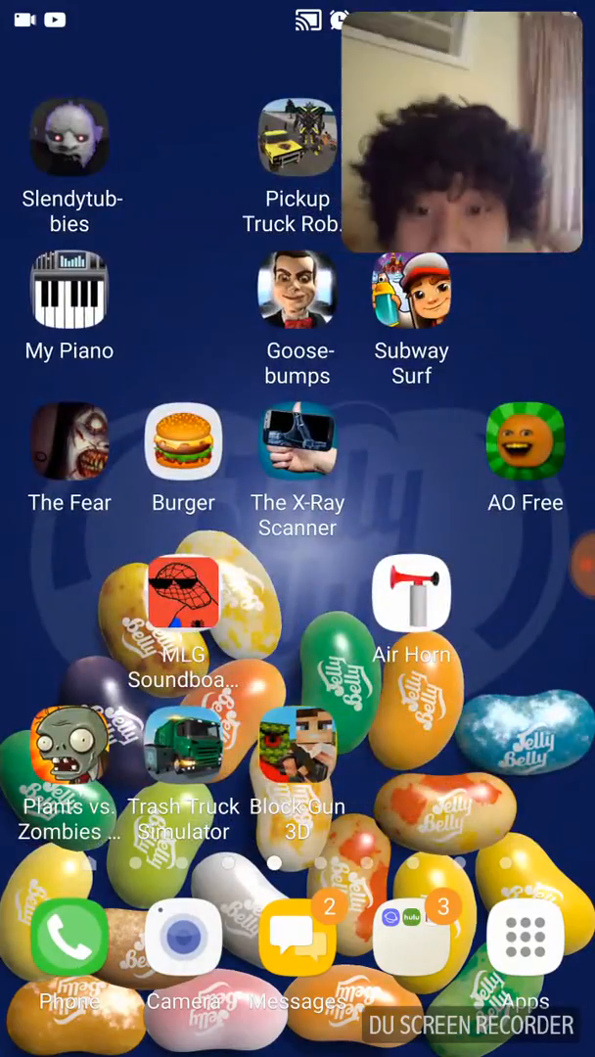
{"action": "scroll", "scroll_direction": "right", "scroll_amount": 3}
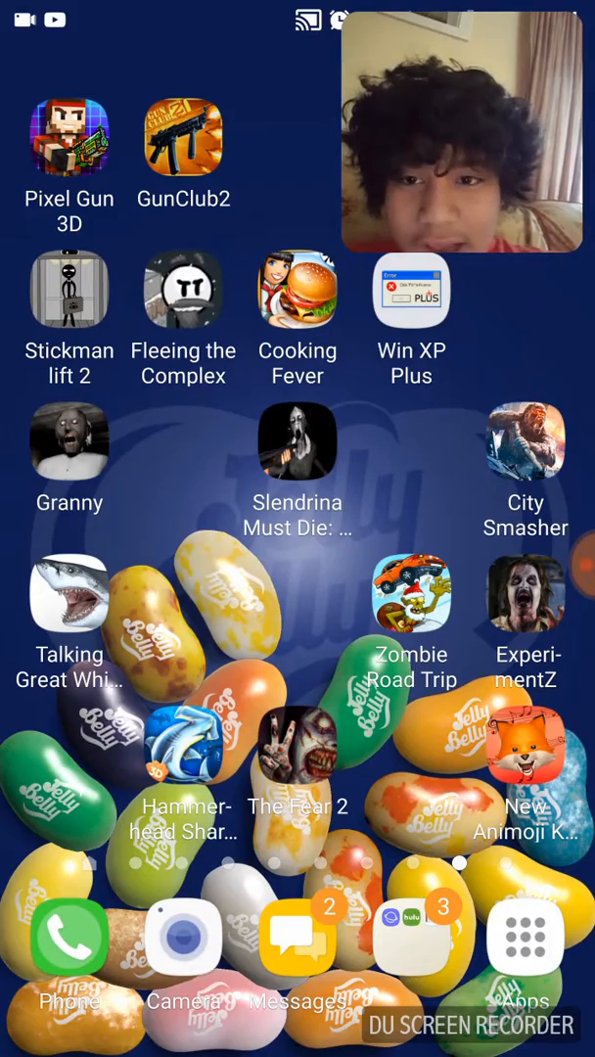
{"action": "scroll", "scroll_direction": "left", "scroll_amount": 3}
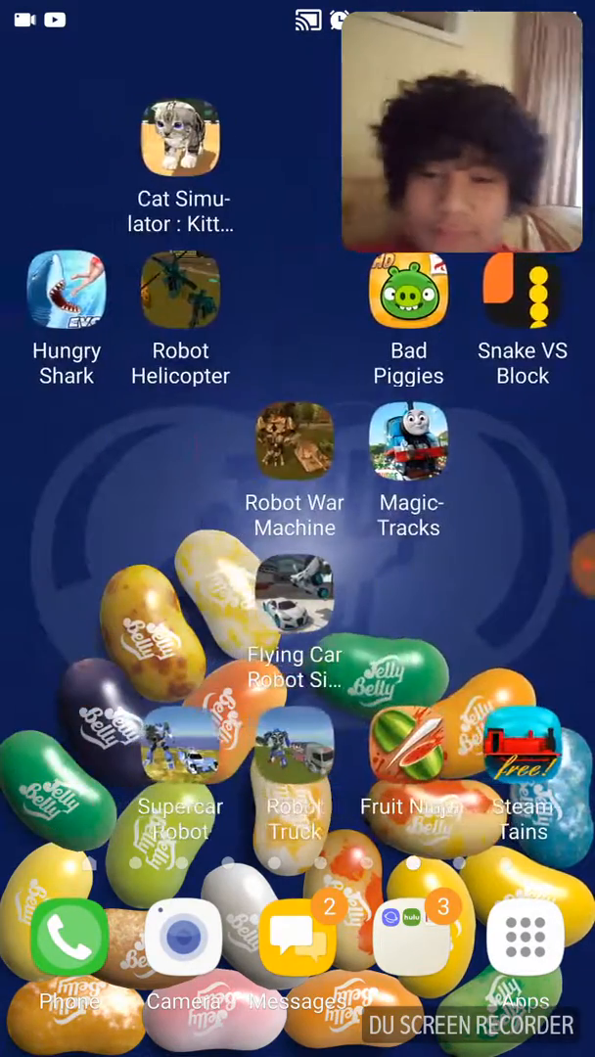
{"action": "scroll", "scroll_direction": "left", "scroll_amount": 3}
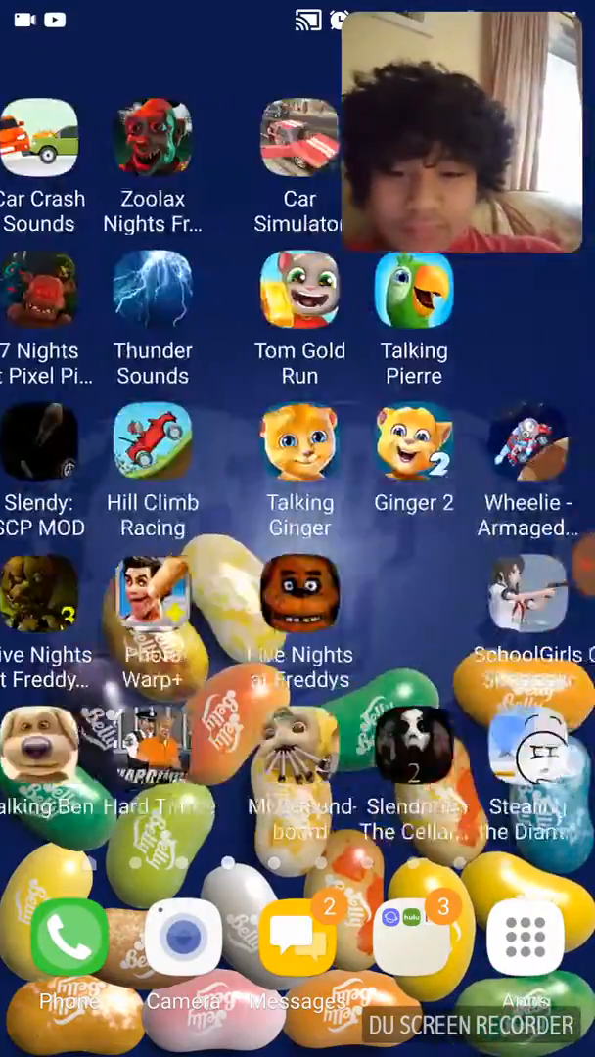
{"action": "scroll", "scroll_direction": "left", "scroll_amount": 3}
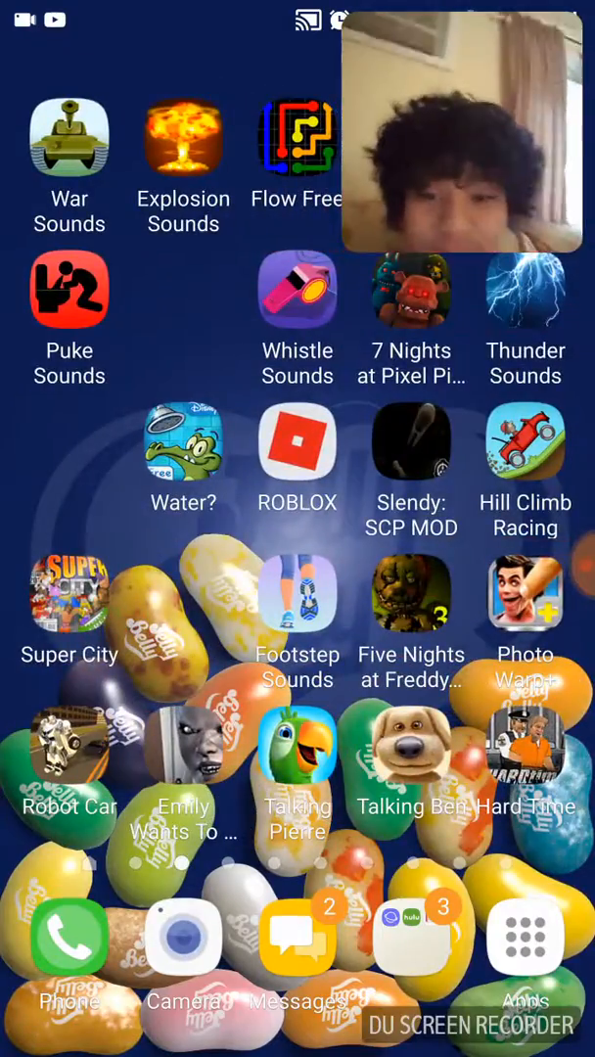
{"action": "scroll", "scroll_direction": "left", "scroll_amount": 3}
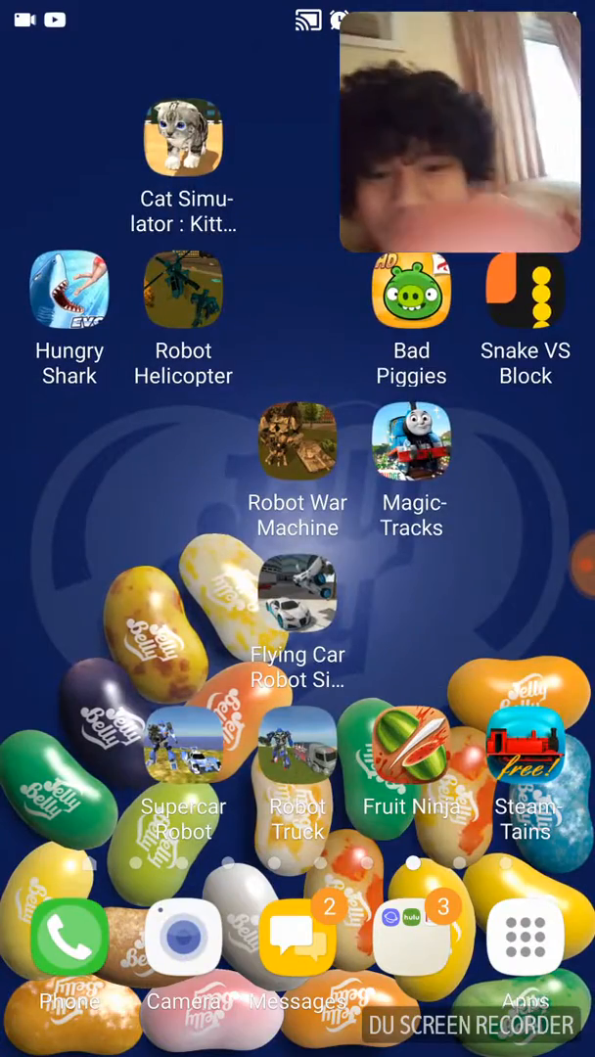
{"action": "scroll", "scroll_direction": "left", "scroll_amount": 3}
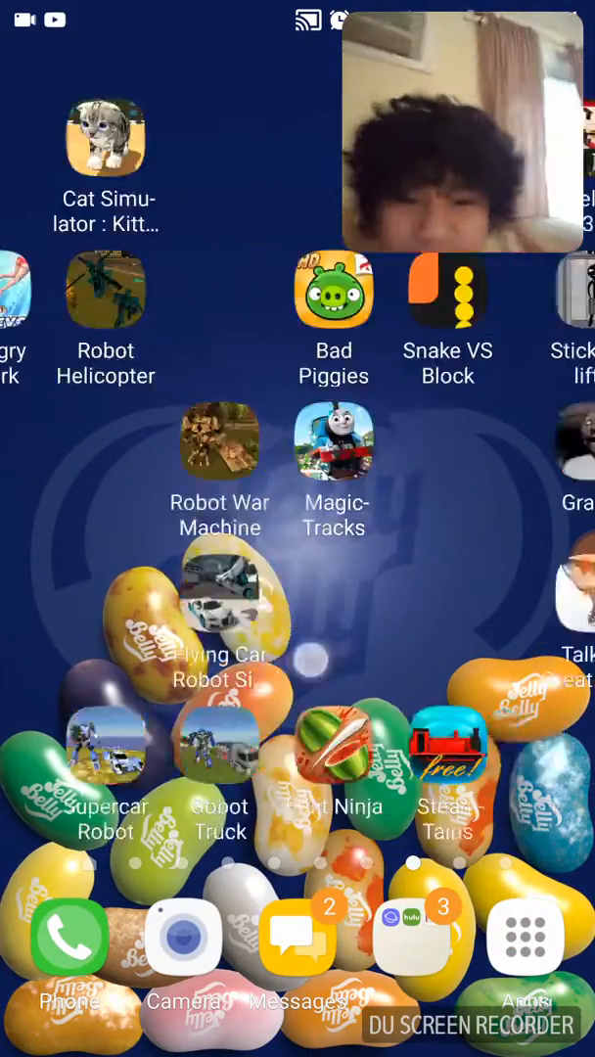
{"action": "scroll", "scroll_direction": "left", "scroll_amount": 3}
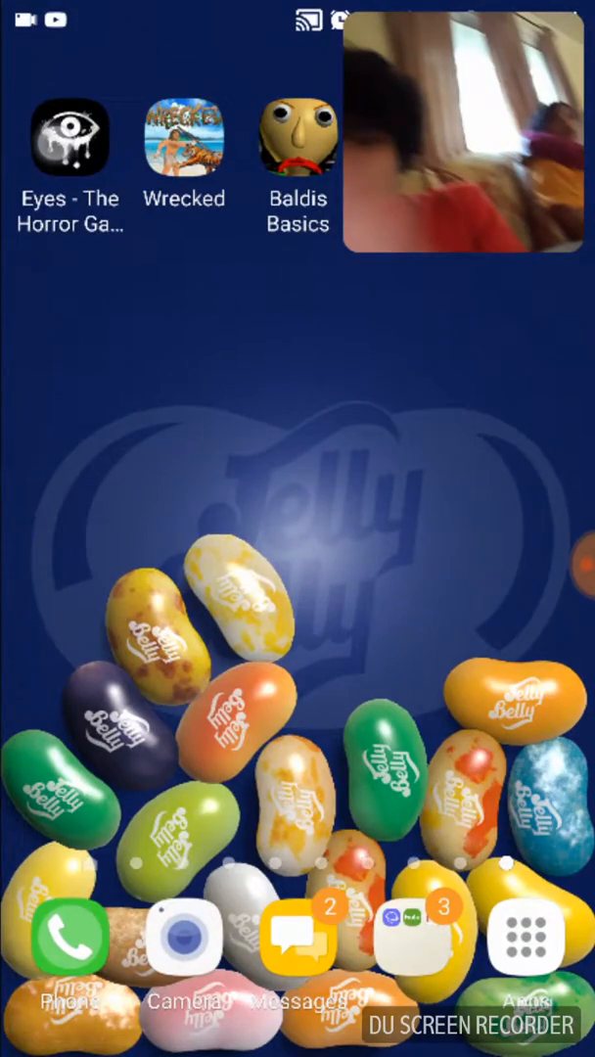
Launch Eyes - The Horror Game, visit its level selection, then return to the main menu.
{"action": "left_click", "coordinate": [68, 138]}
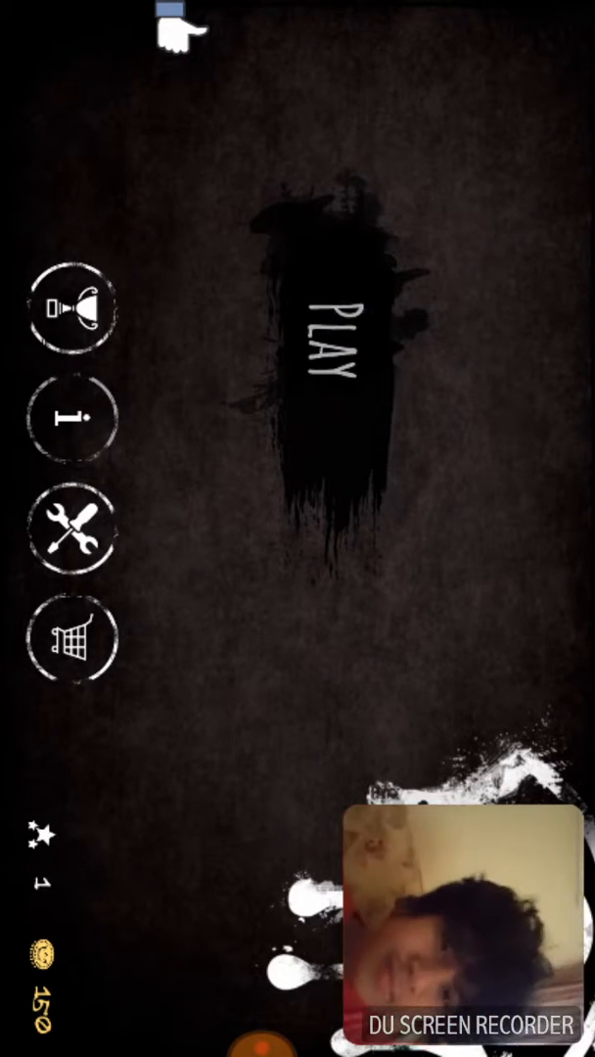
{"action": "left_click", "coordinate": [342, 362]}
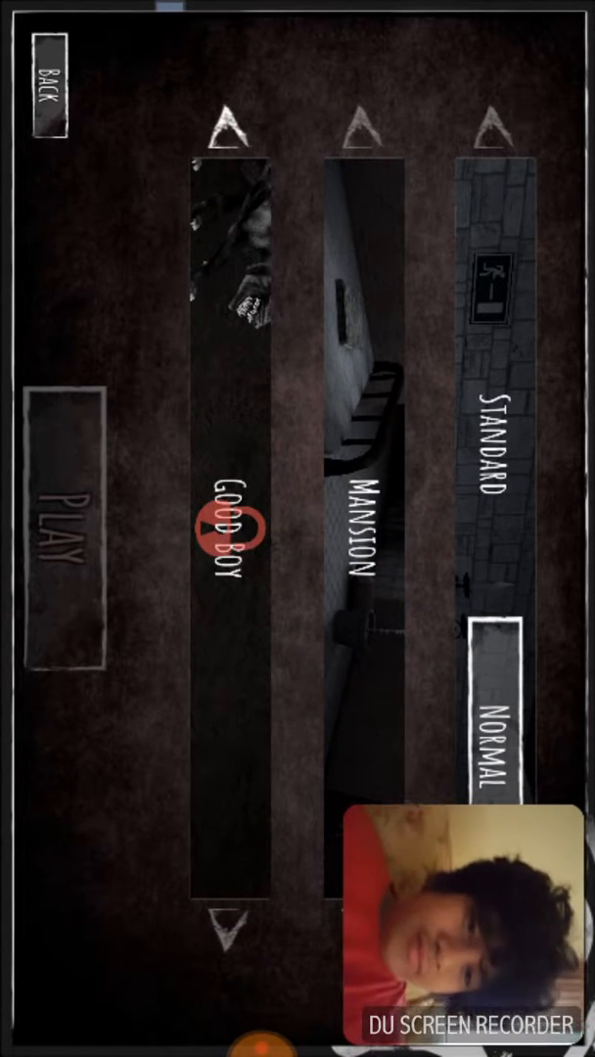
{"action": "left_click", "coordinate": [231, 121]}
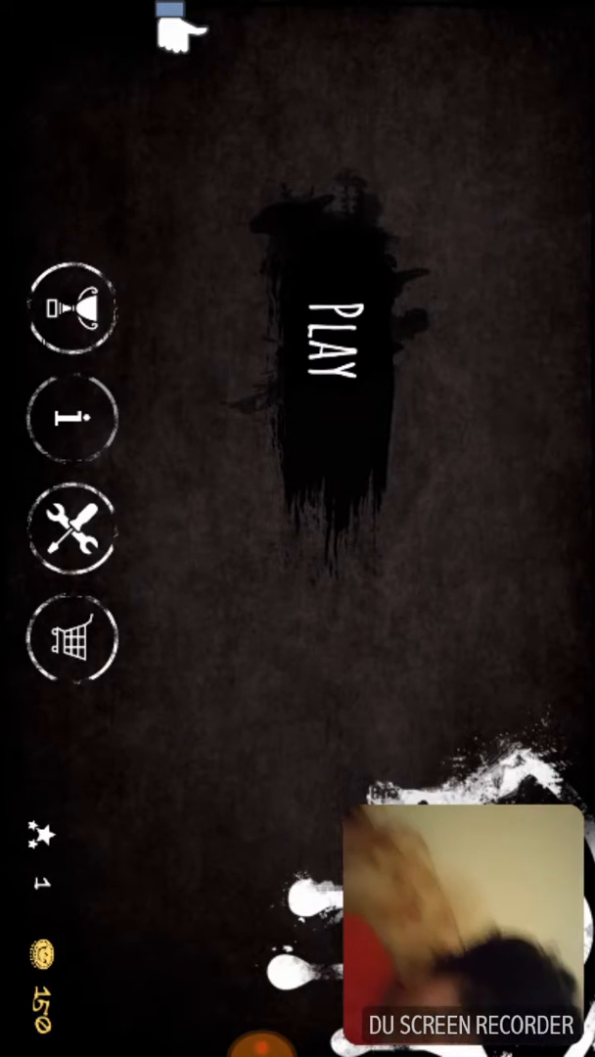
Start a new Eyes game and continue past the mission briefing to load the level.
{"action": "left_click", "coordinate": [333, 352]}
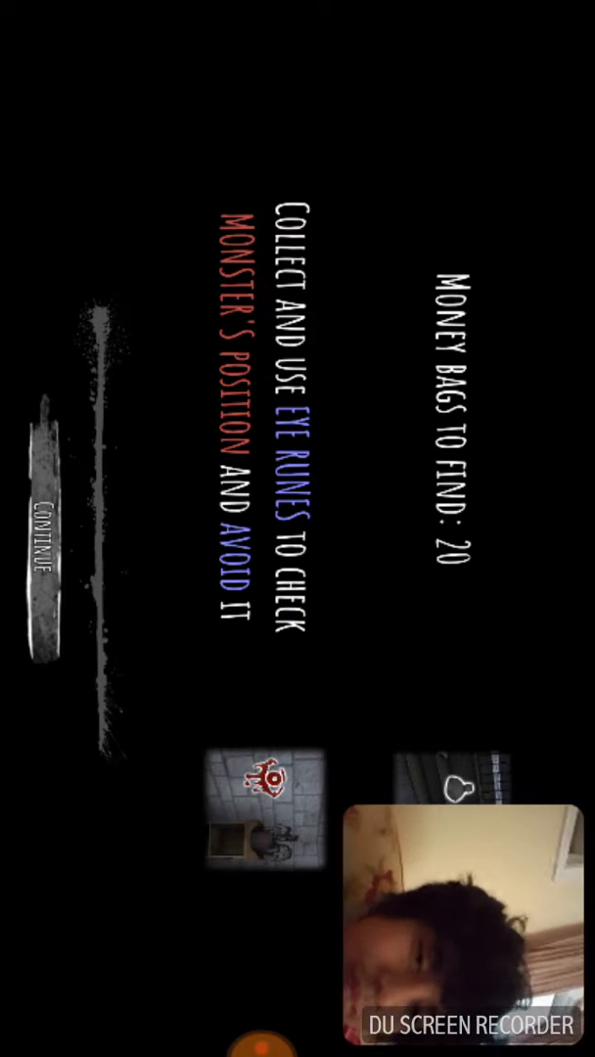
{"action": "left_click", "coordinate": [39, 528]}
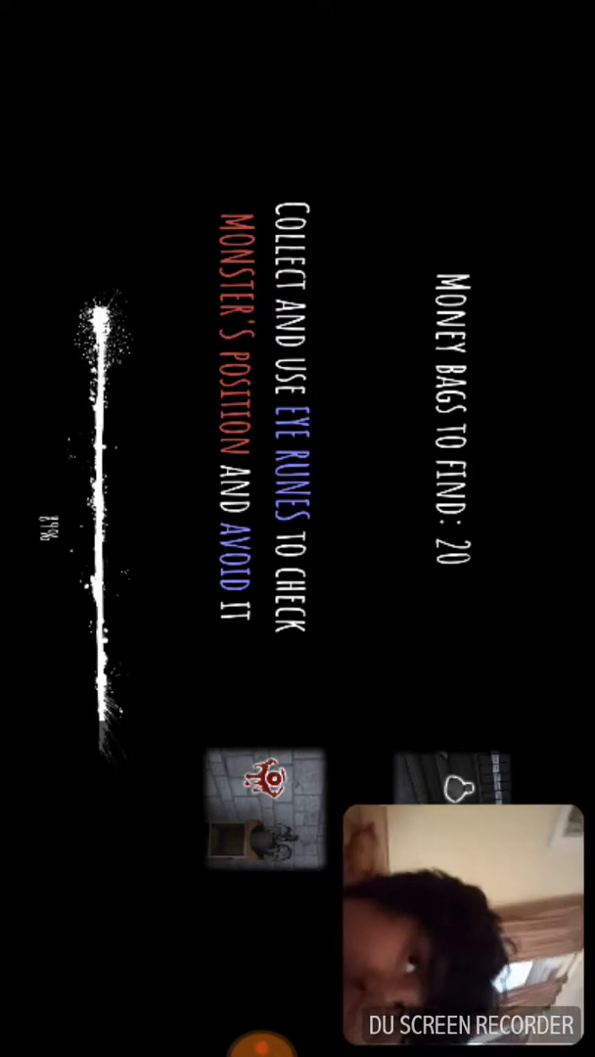